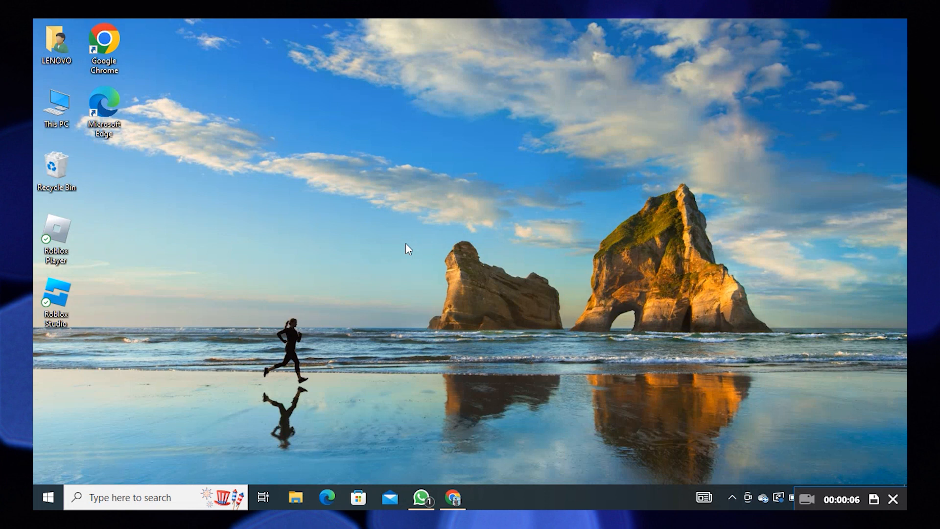
mouse_move(420, 299)
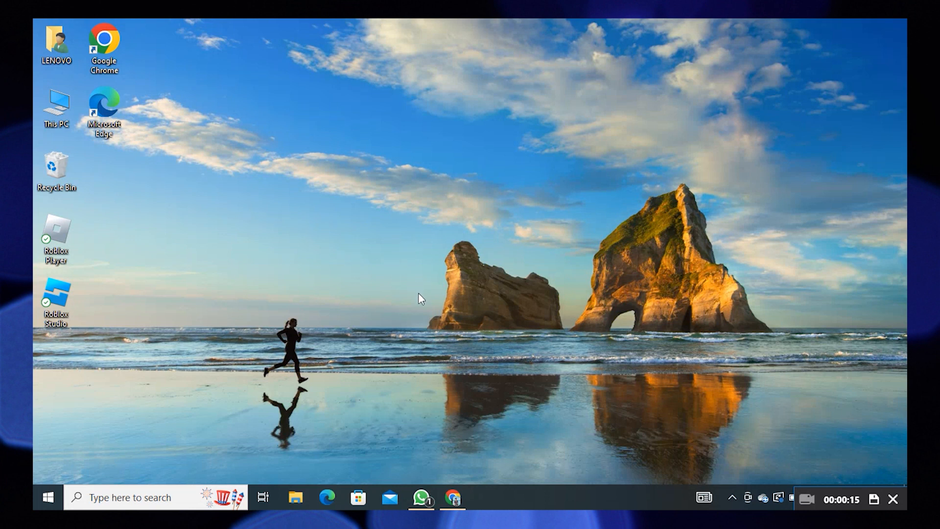
Step: Launch Clipchamp in Chrome and scroll the home page down to the 'Your videos' list
click(452, 497)
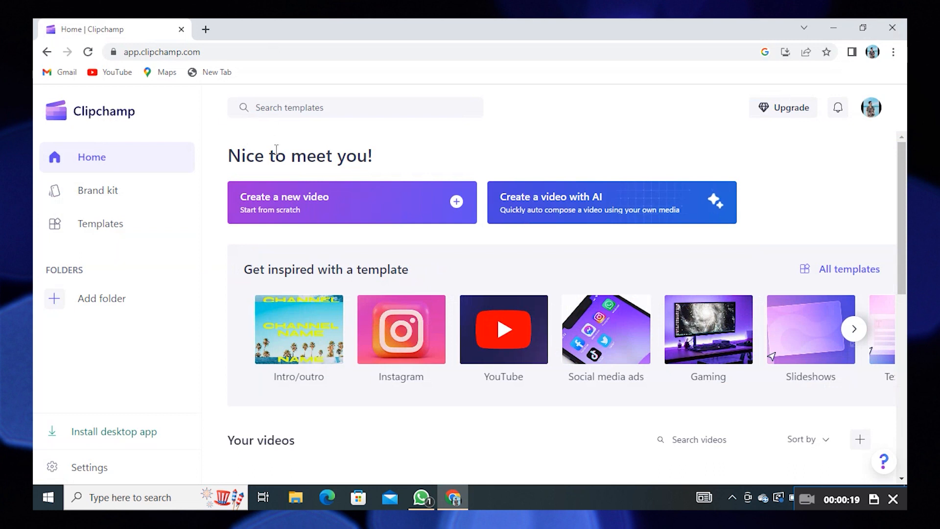
mouse_move(317, 210)
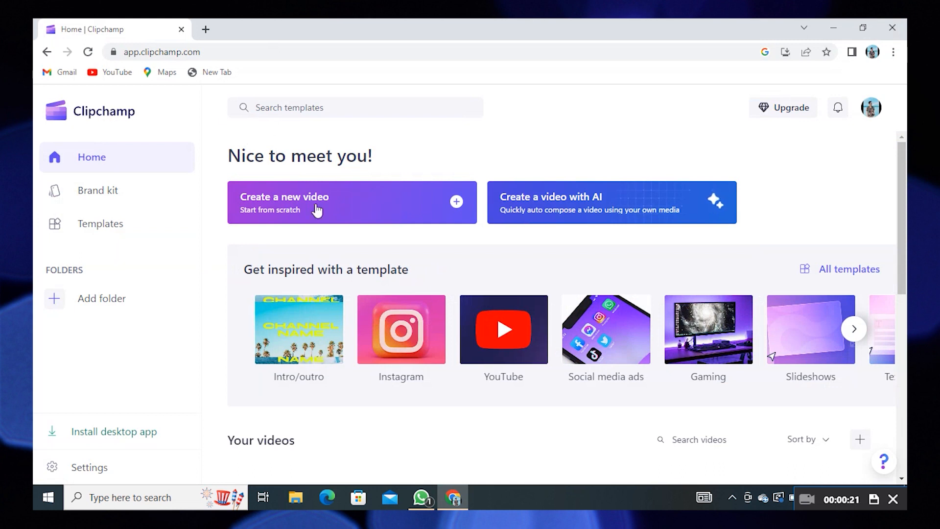
scroll(down, 3)
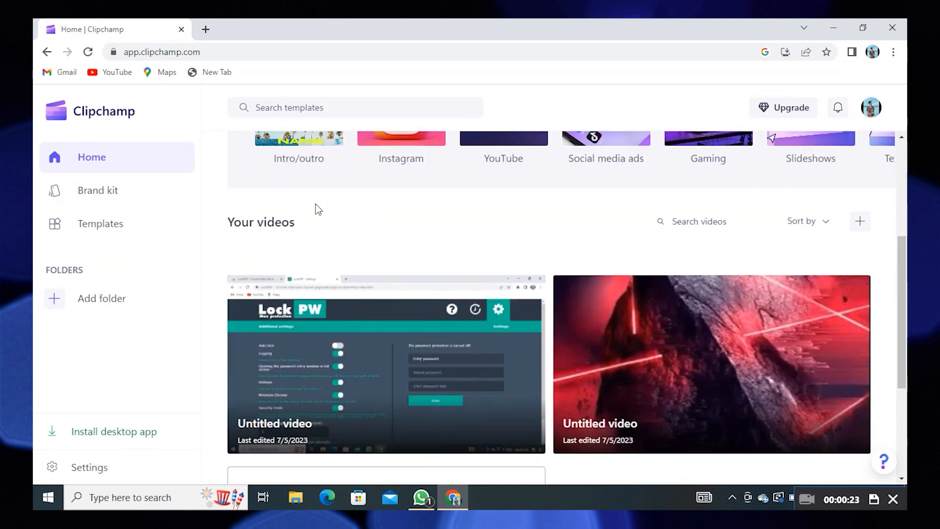
scroll(down, 3)
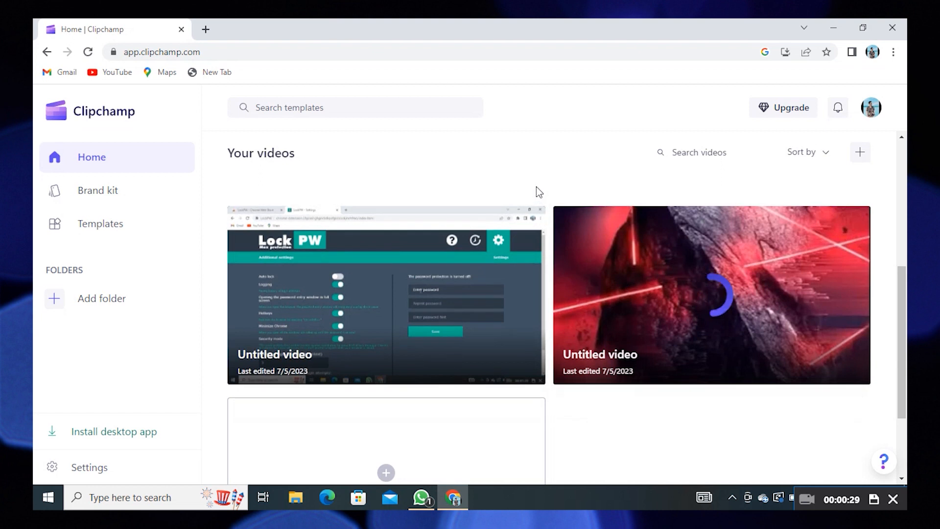
click(711, 293)
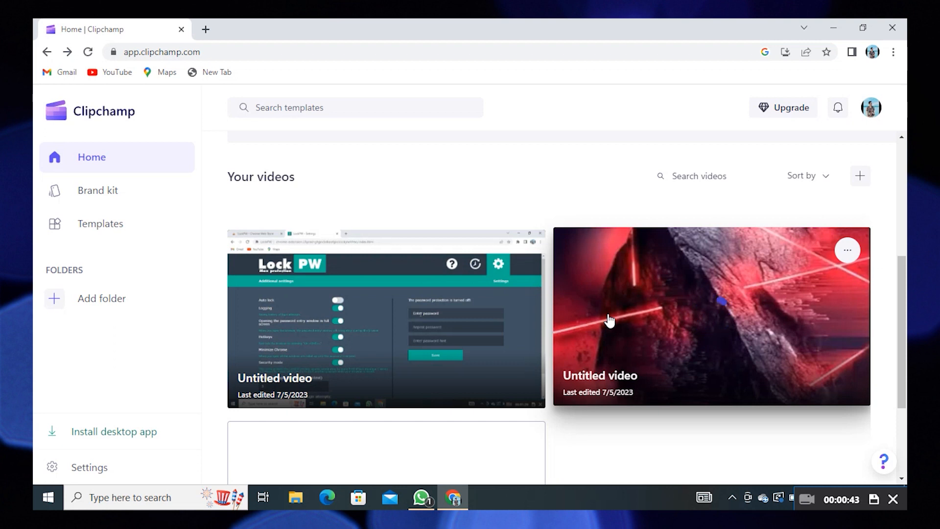
Step: Open the red laser Untitled video and start exporting it in 1080p, prompting the cancel confirmation
click(710, 316)
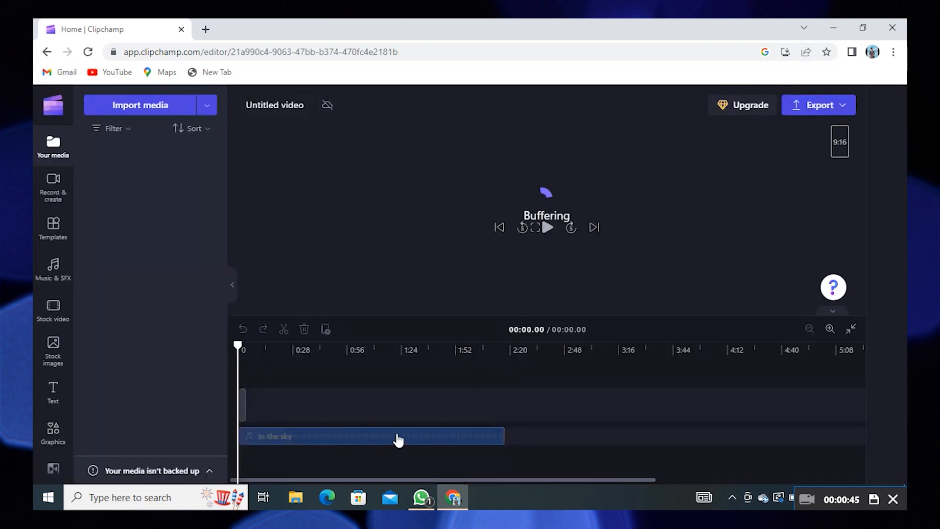
click(372, 435)
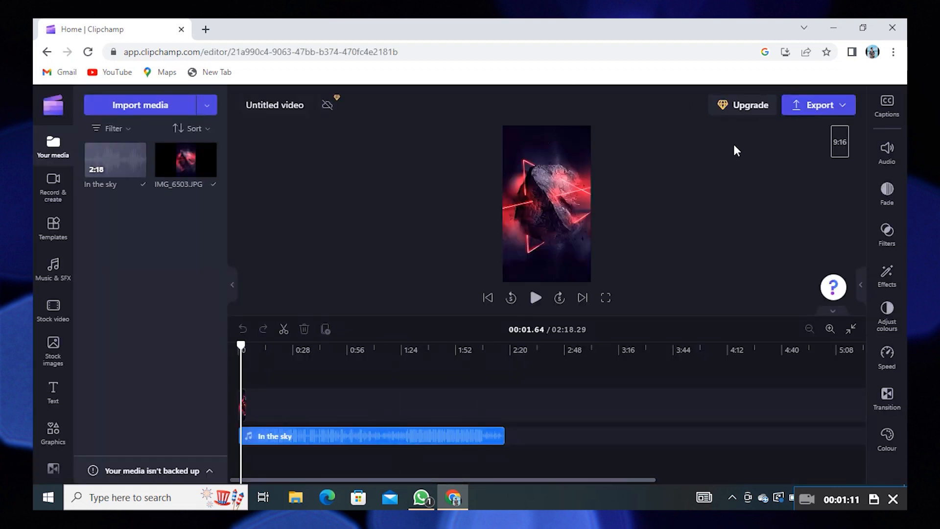
click(817, 105)
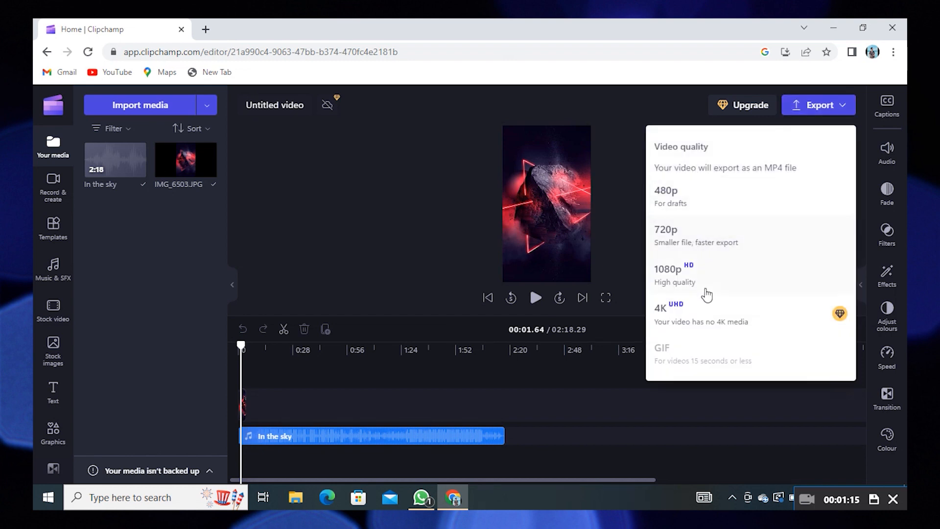
click(666, 268)
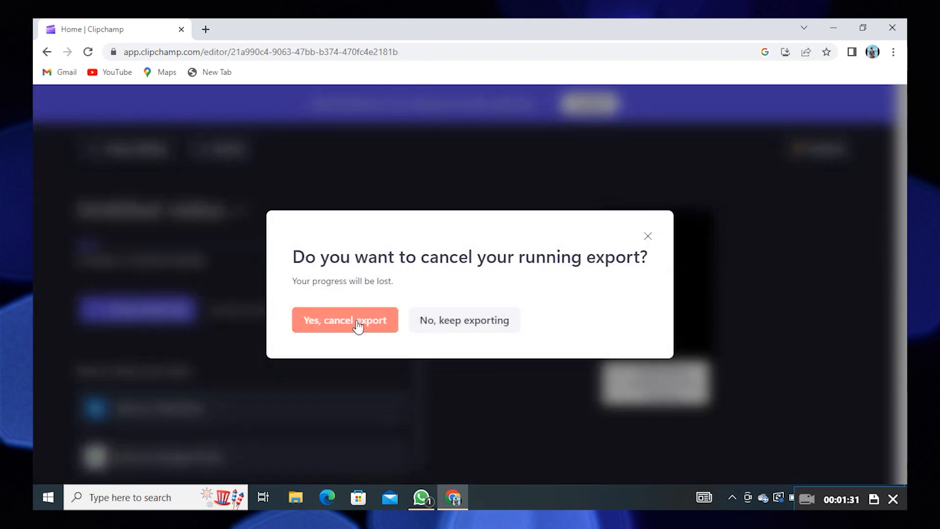
Step: Confirm cancelling the export and delete the laser image, keeping only the 'In the sky' audio
click(345, 319)
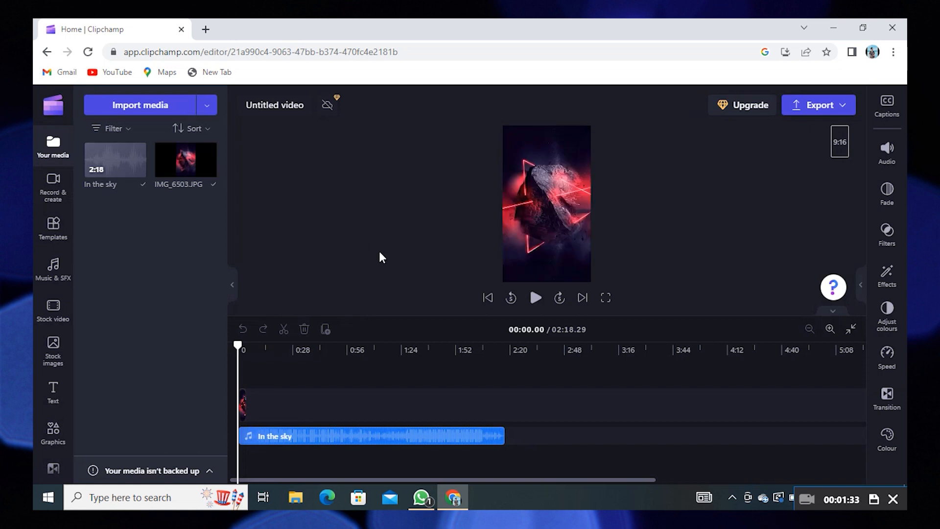
click(348, 436)
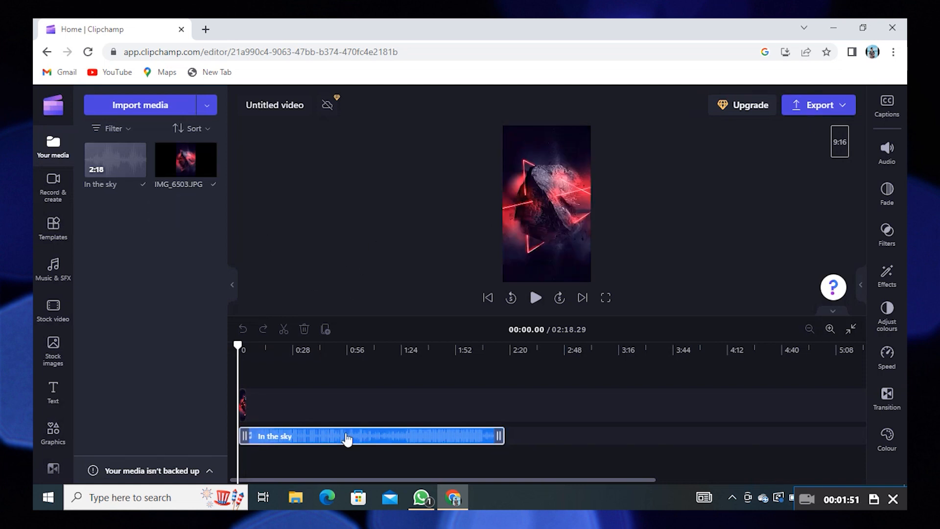
mouse_move(208, 150)
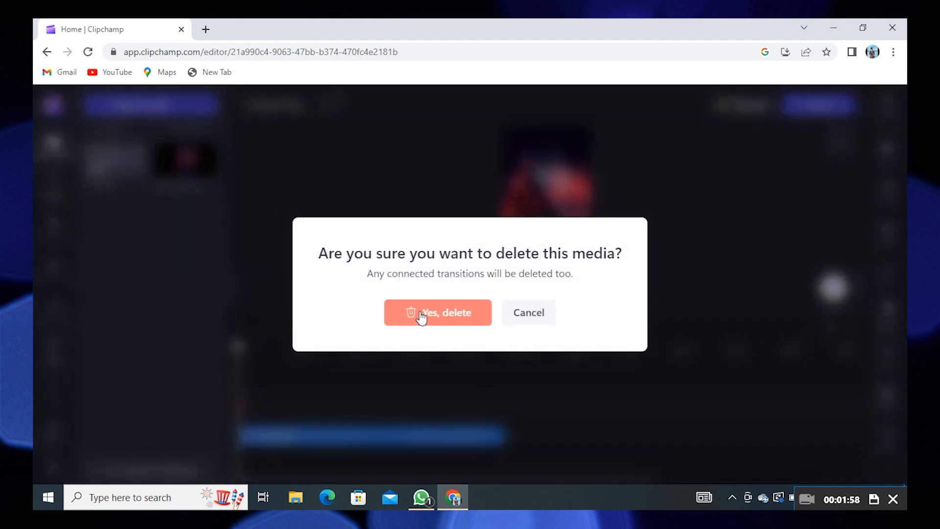
click(437, 312)
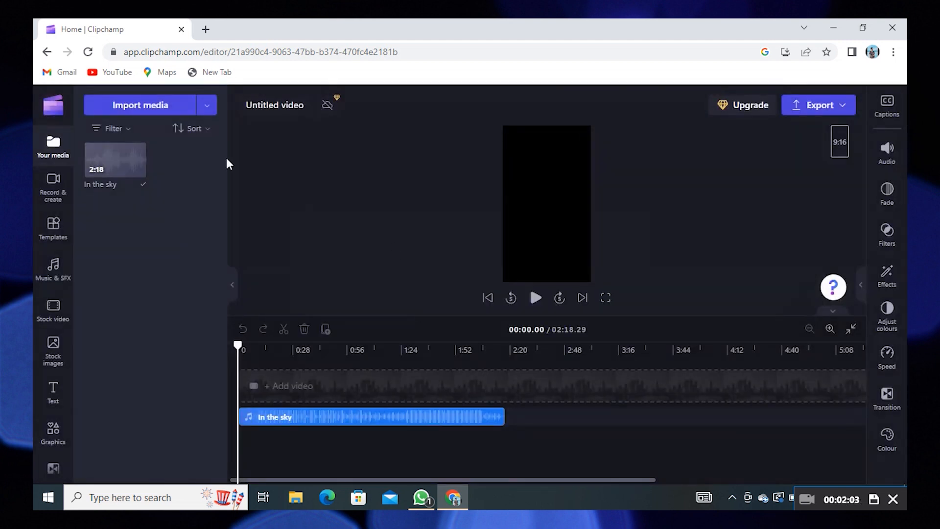
Step: Return home via the main menu, open the aouvrbyd.mp4 video and show its export quality choices
click(53, 105)
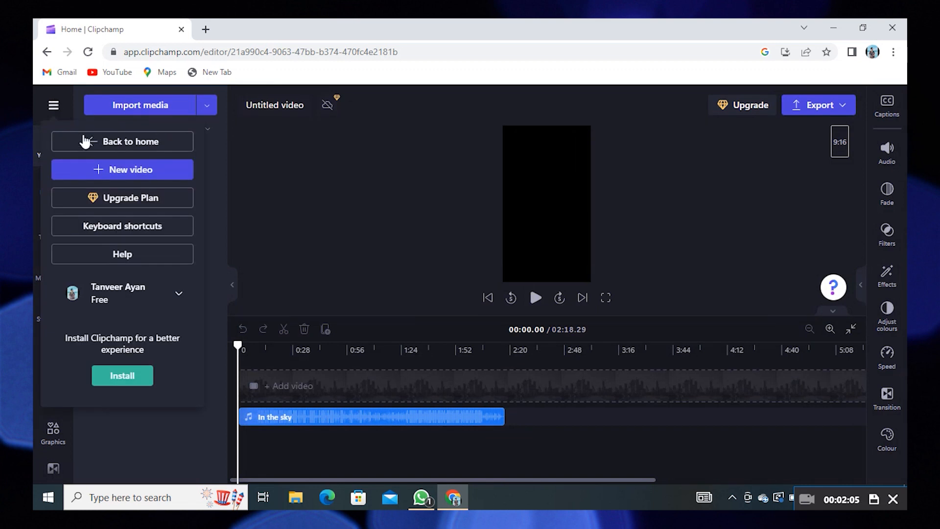
click(122, 141)
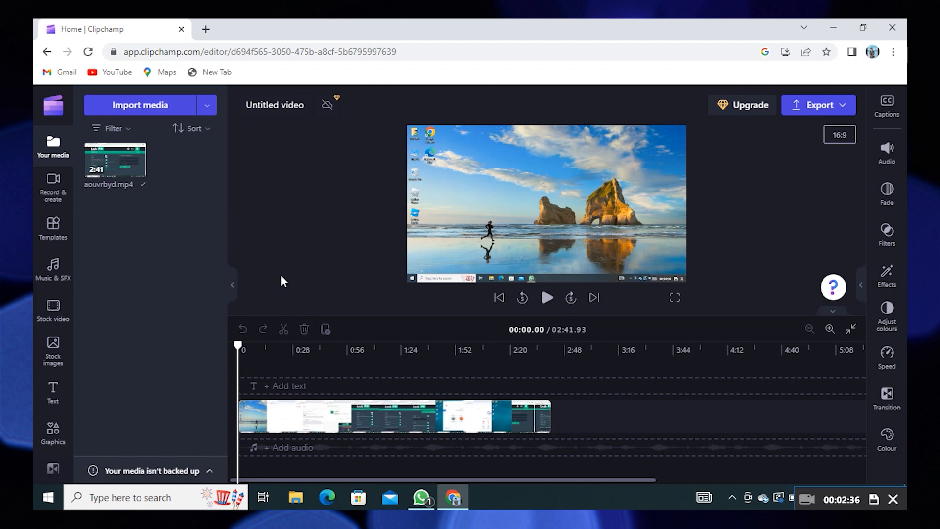
click(819, 104)
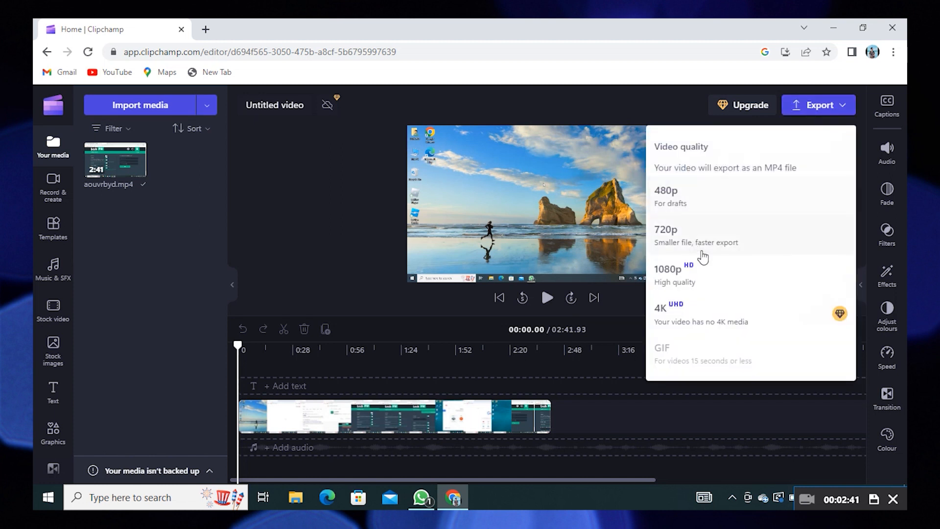